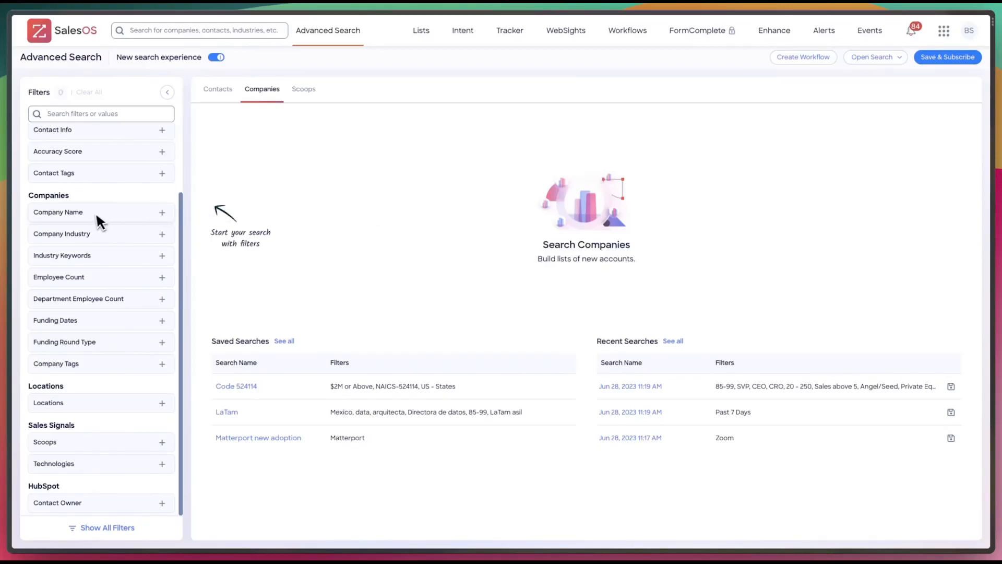
# - Toggle to the old search experience and back to the new one
pyautogui.scroll(3)
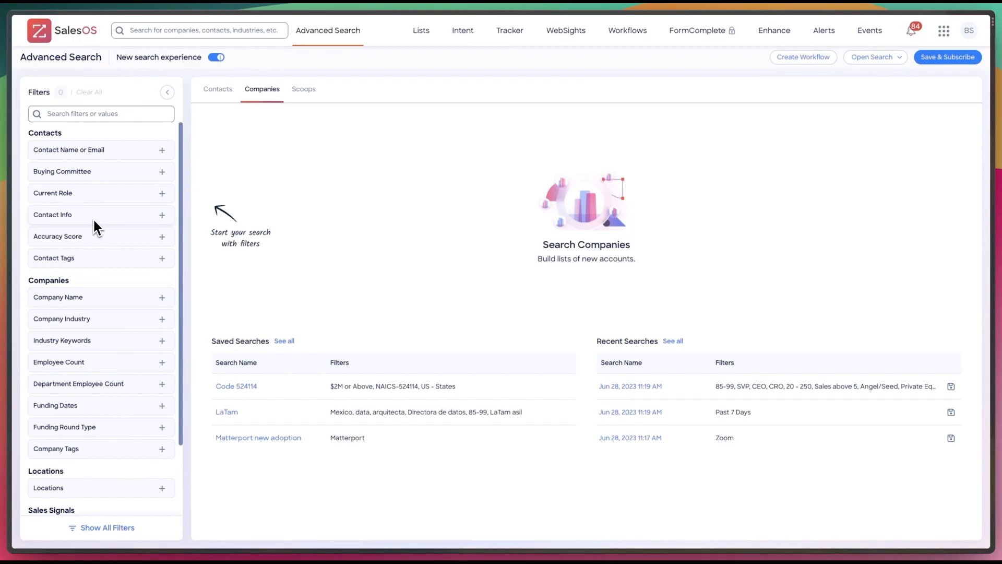
pyautogui.moveTo(194, 93)
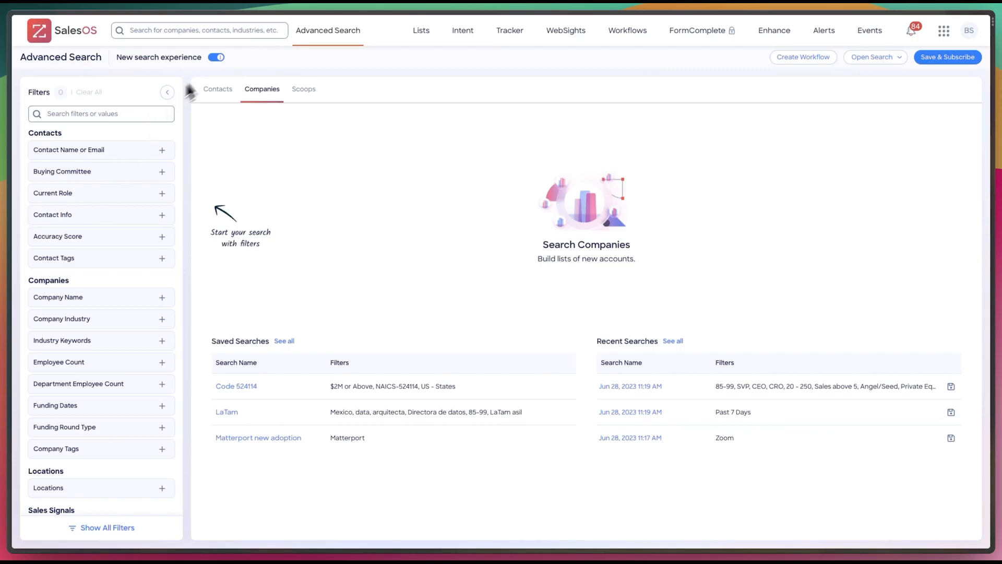
pyautogui.click(217, 57)
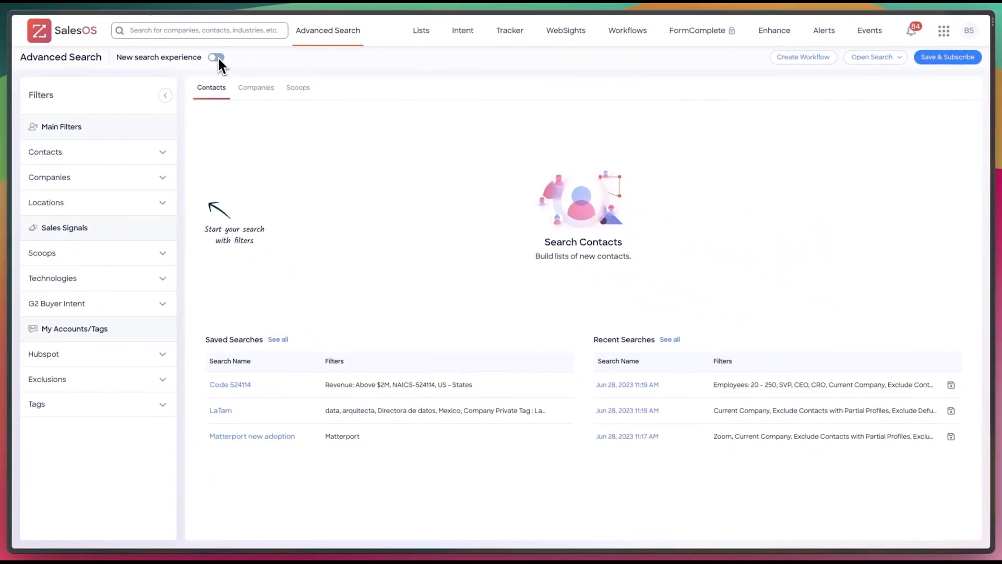
pyautogui.click(216, 57)
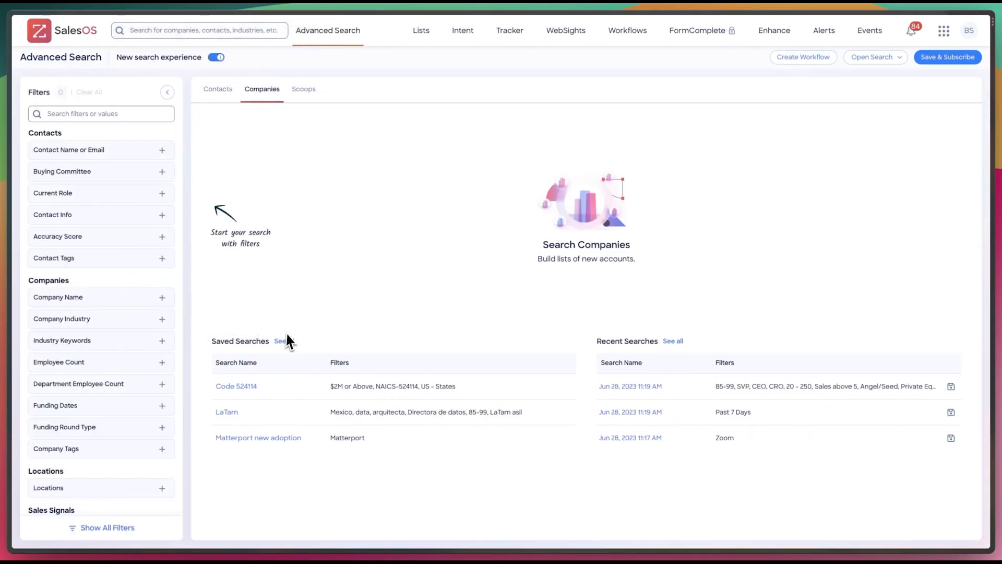
# - Load the NEW FUNDING ICP saved search from the full saved-searches list
pyautogui.click(279, 341)
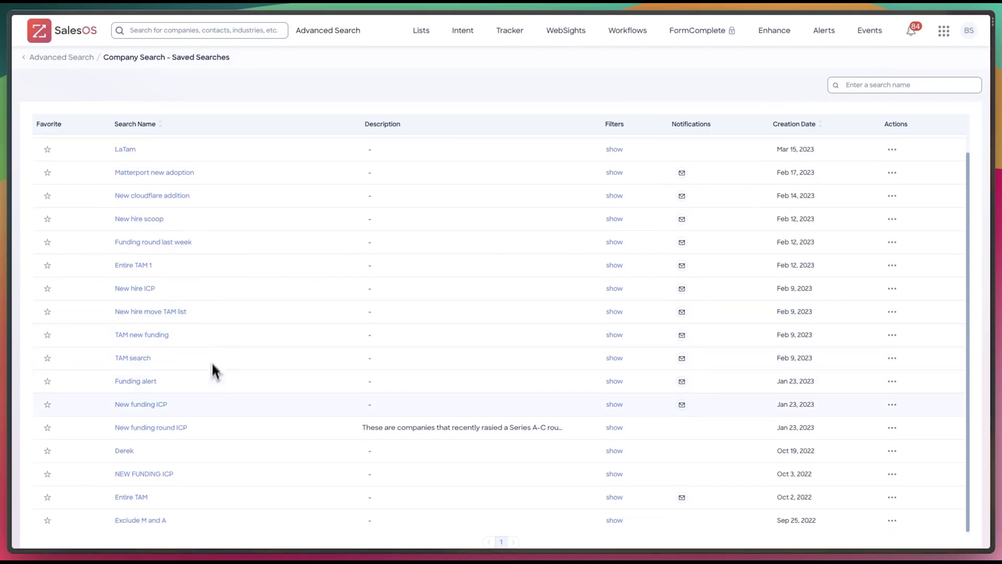
pyautogui.moveTo(144, 473)
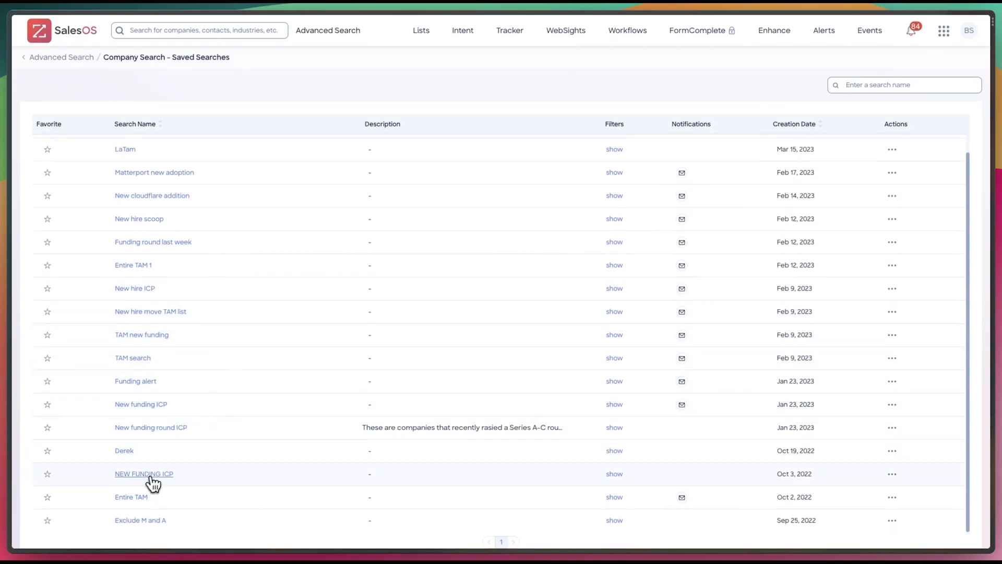
pyautogui.click(144, 473)
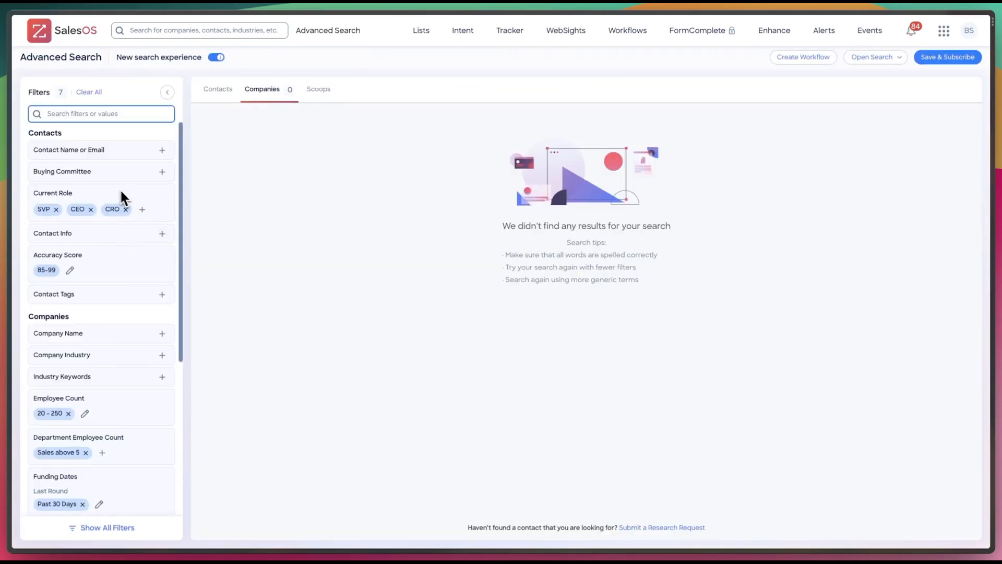
pyautogui.scroll(-3)
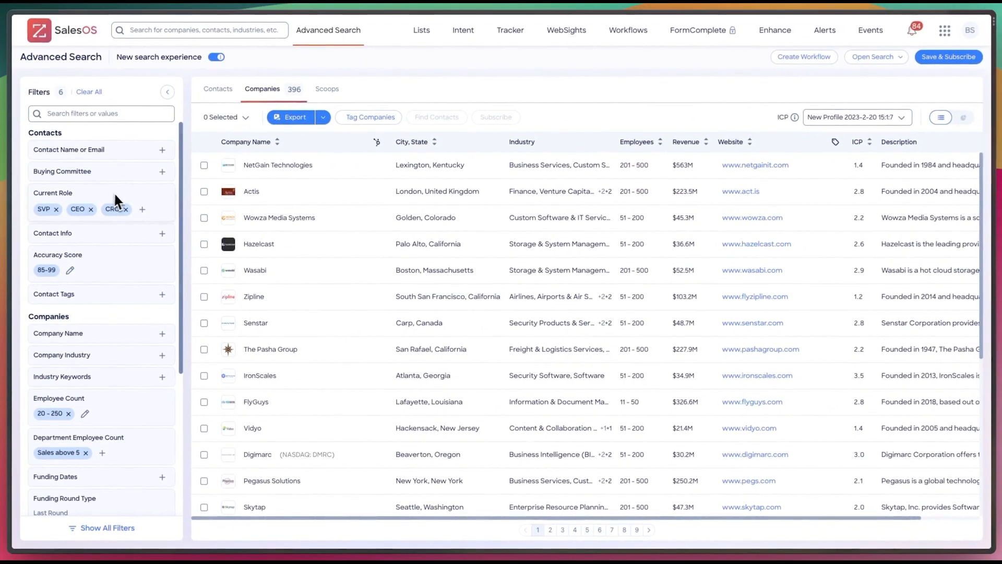
pyautogui.moveTo(89, 246)
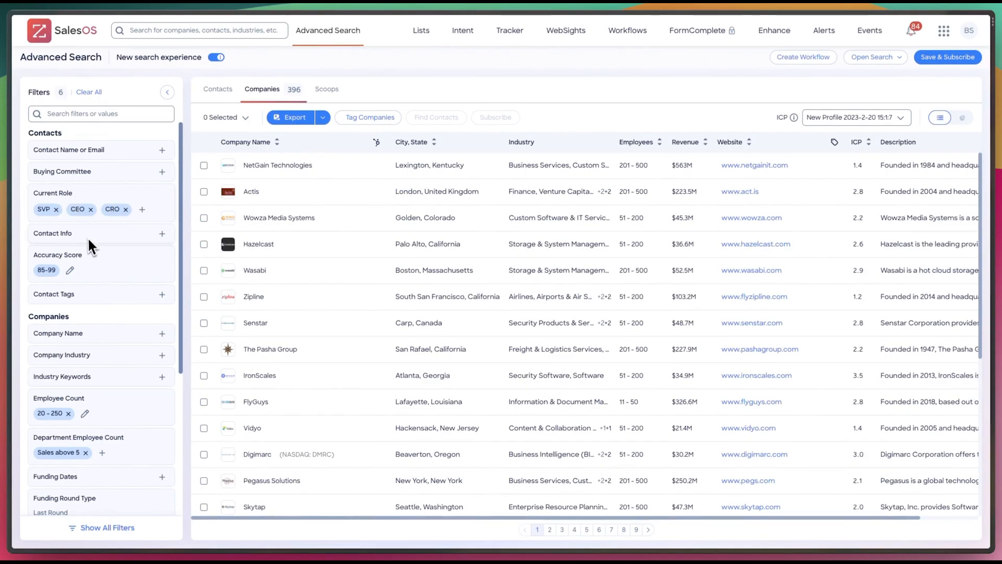
pyautogui.scroll(-3)
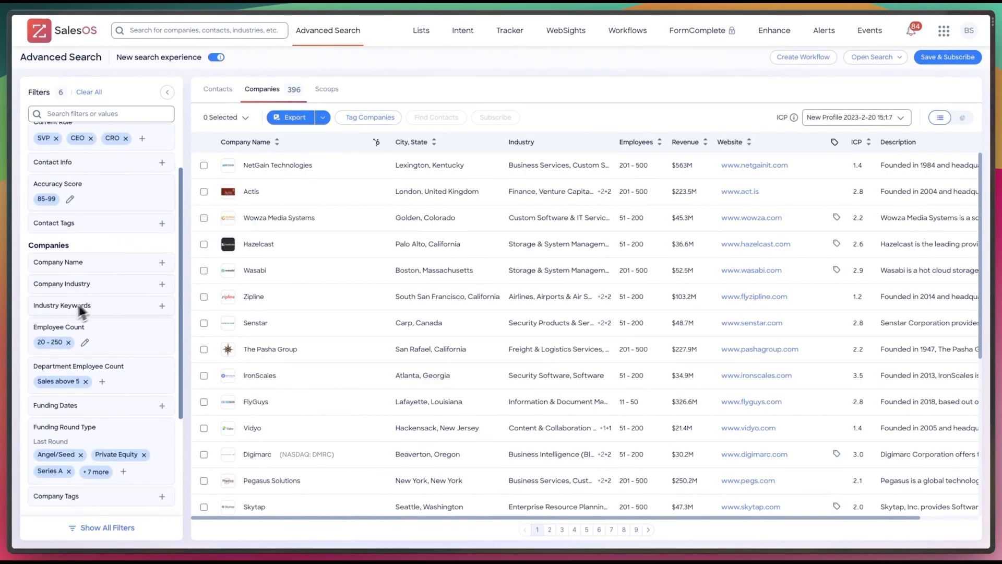
pyautogui.scroll(-3)
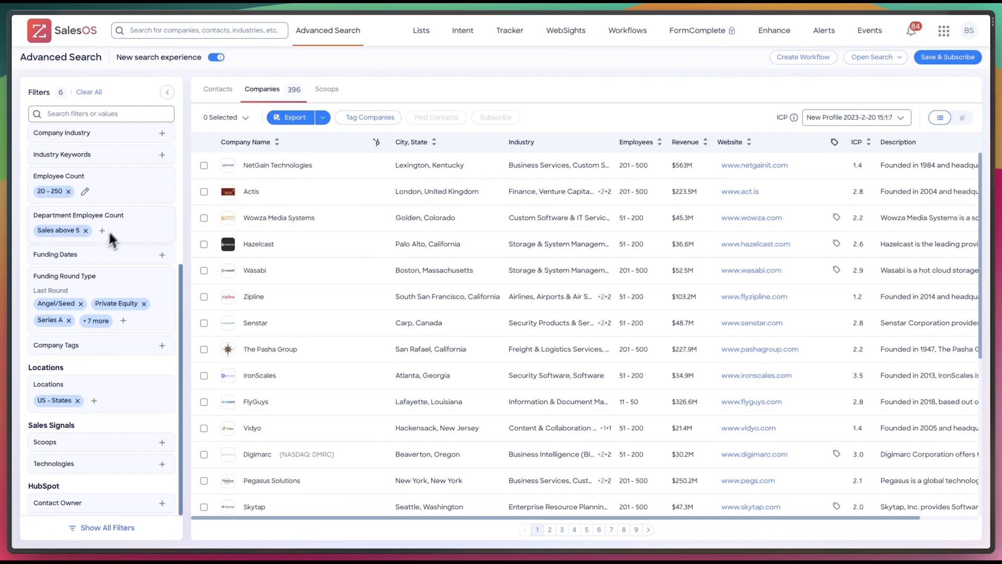
pyautogui.moveTo(148, 373)
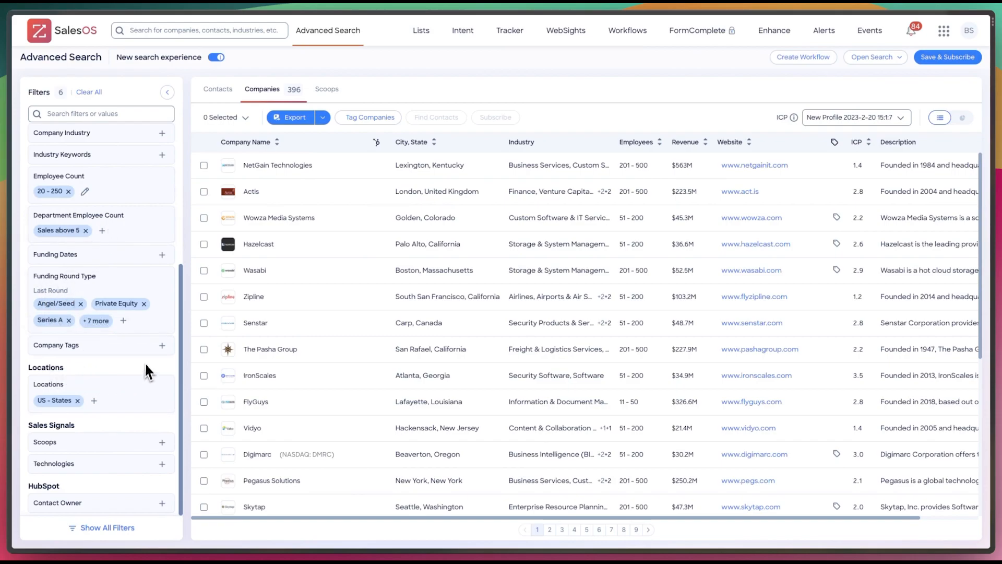
pyautogui.scroll(3)
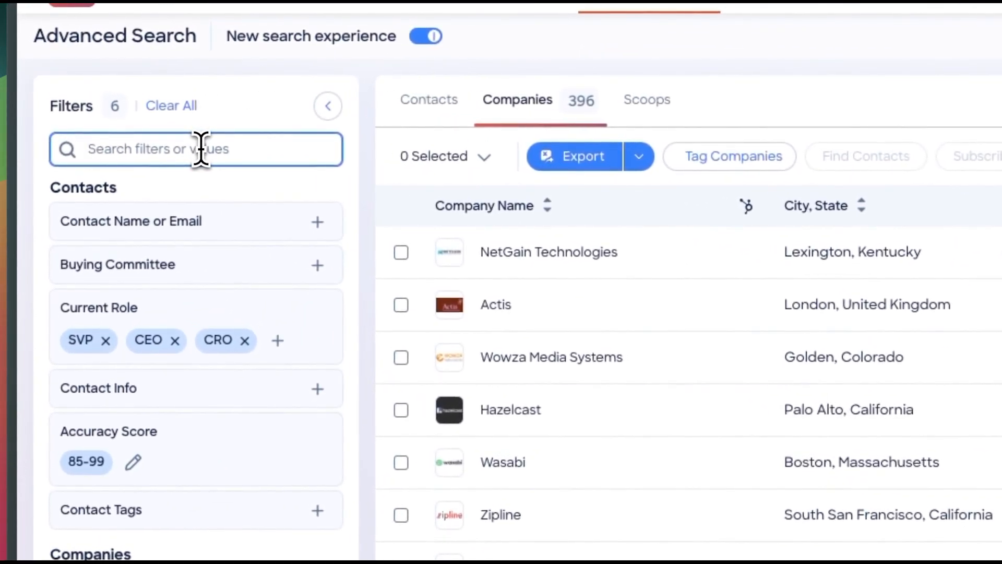
# - Clear all filters and apply a single Technologies: Cloudflare filter (4,240,147 companies)
pyautogui.click(172, 105)
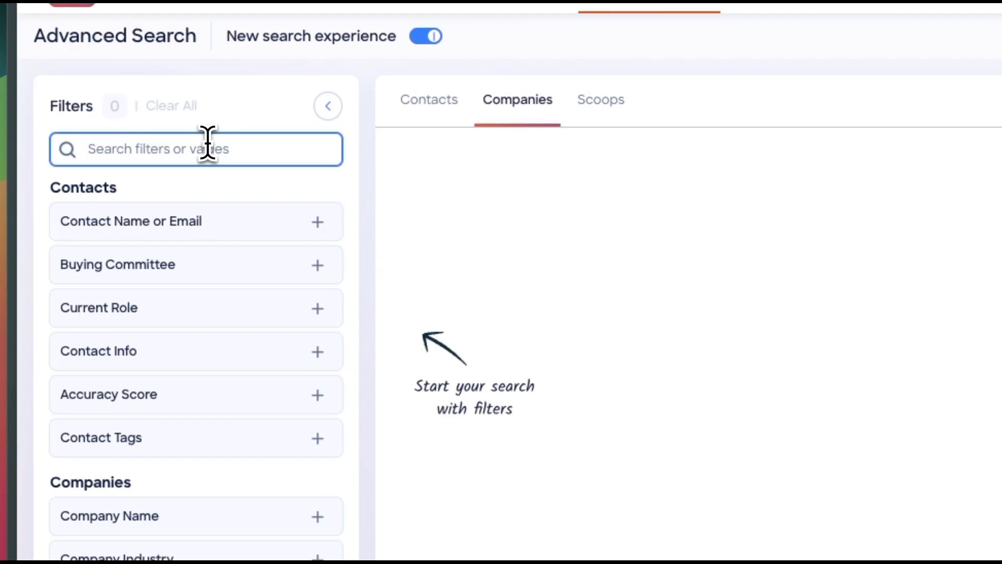
pyautogui.write('cloudflare')
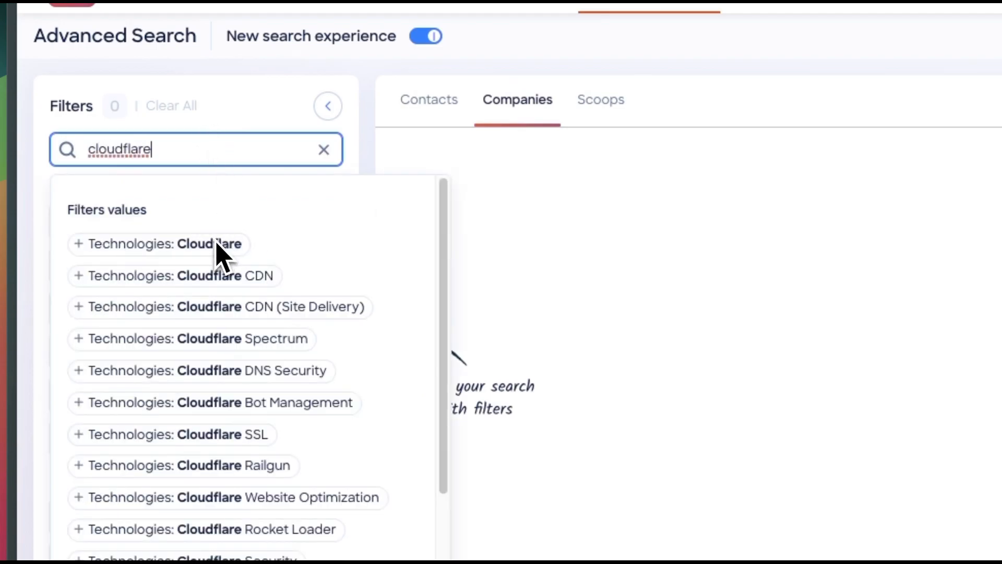
pyautogui.scroll(-3)
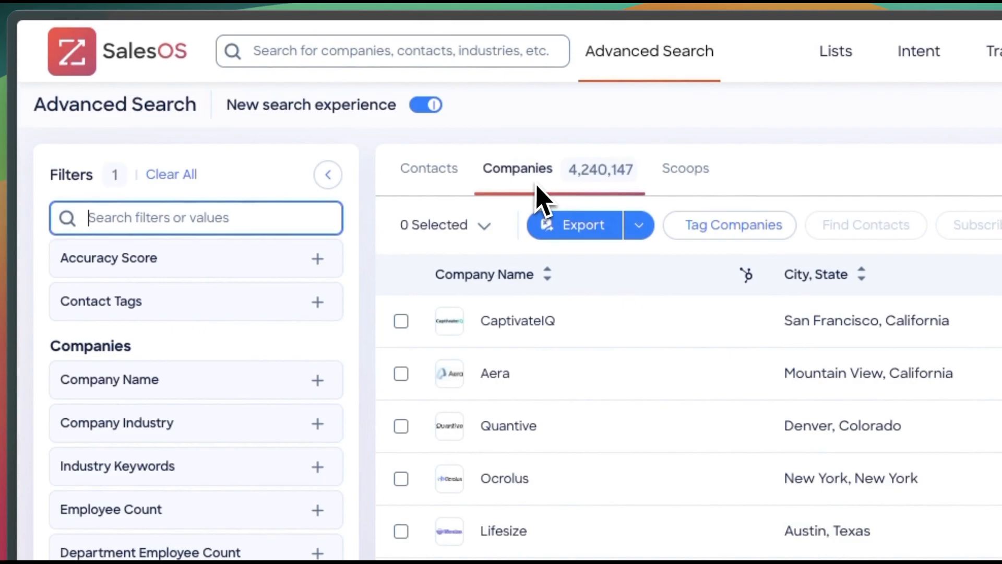
pyautogui.scroll(-3)
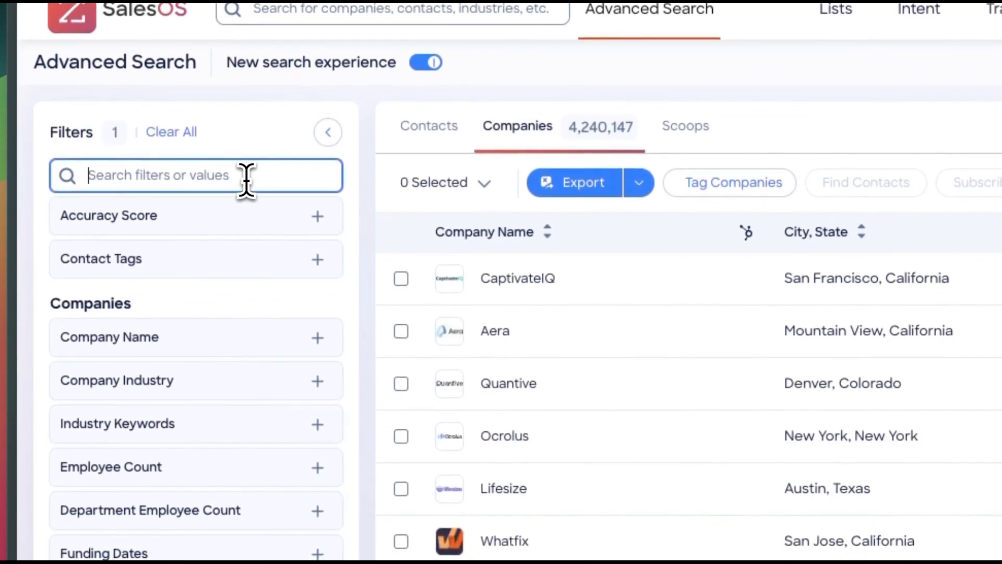
# - Add the Departments & Job Functions: Sales filter, leaving 277,715 companies
pyautogui.write('sa')
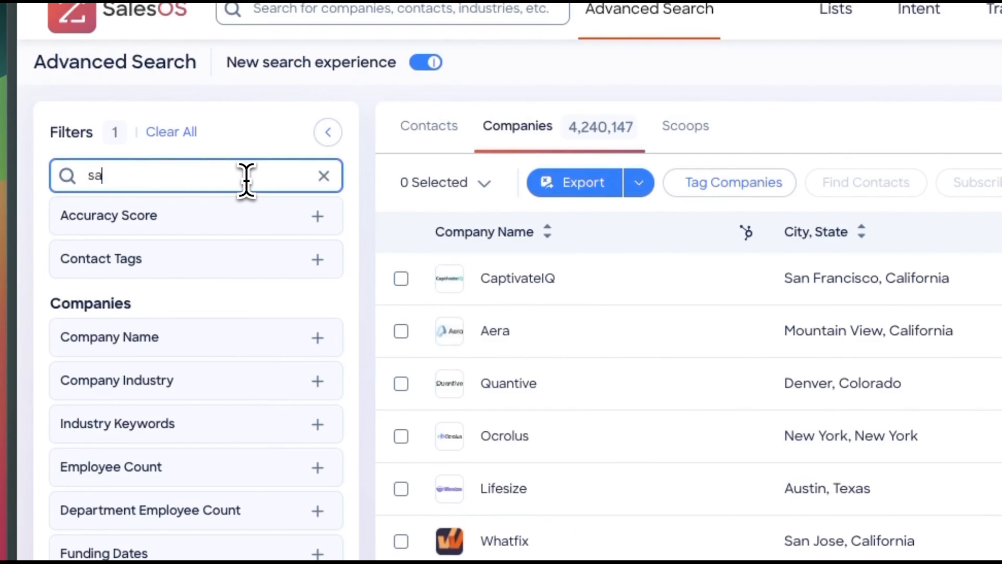
pyautogui.write('les')
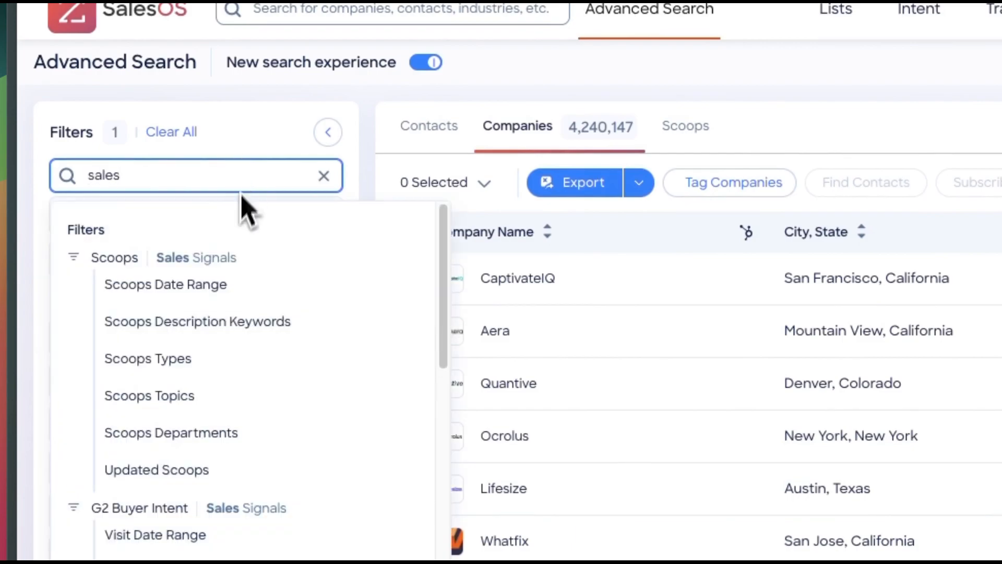
pyautogui.scroll(-3)
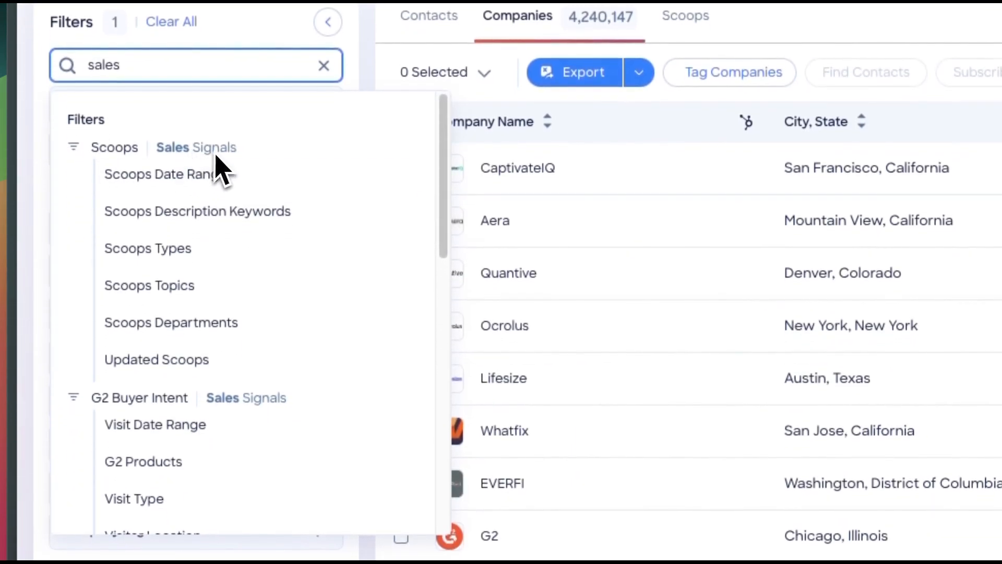
pyautogui.moveTo(218, 286)
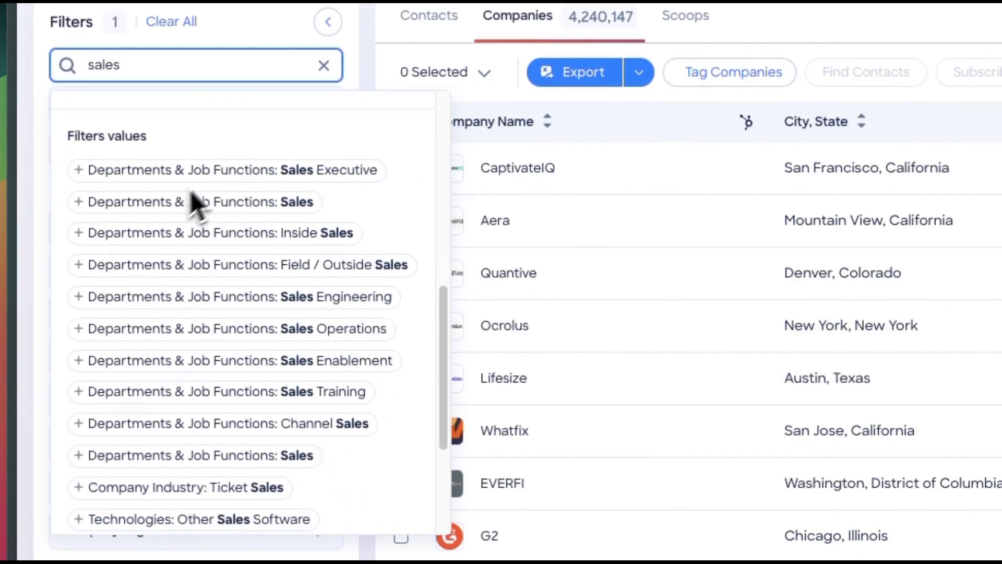
pyautogui.scroll(-3)
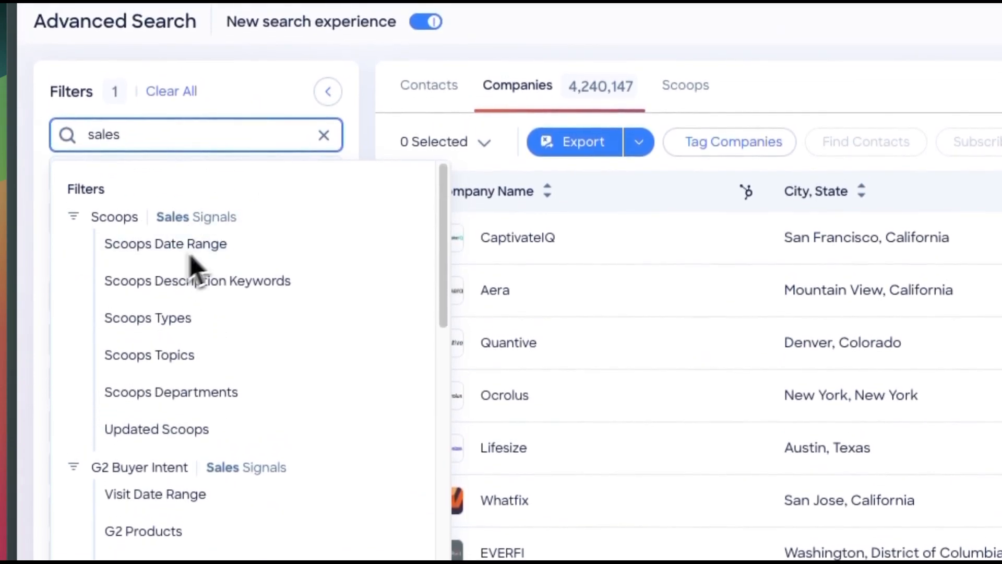
pyautogui.scroll(-3)
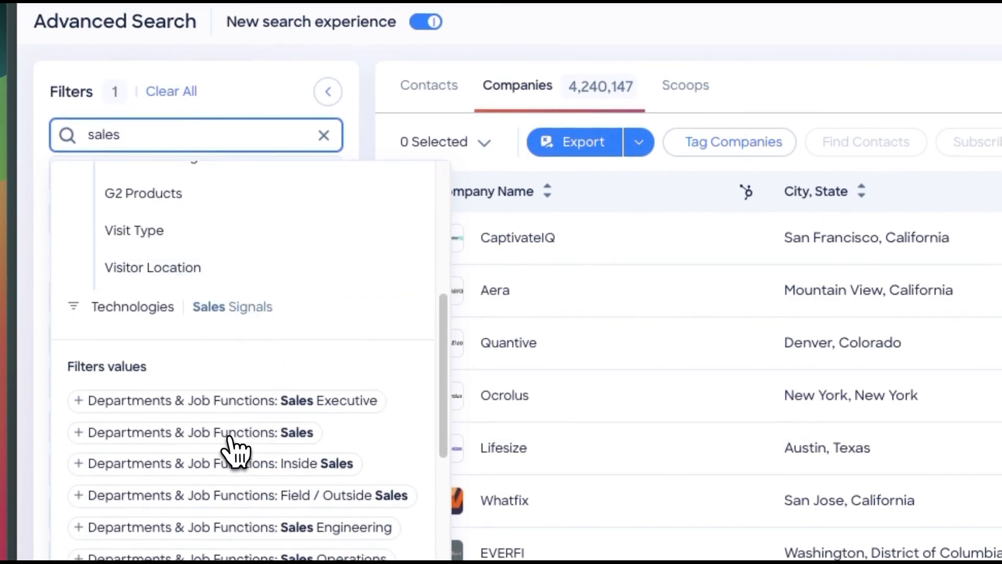
pyautogui.click(193, 432)
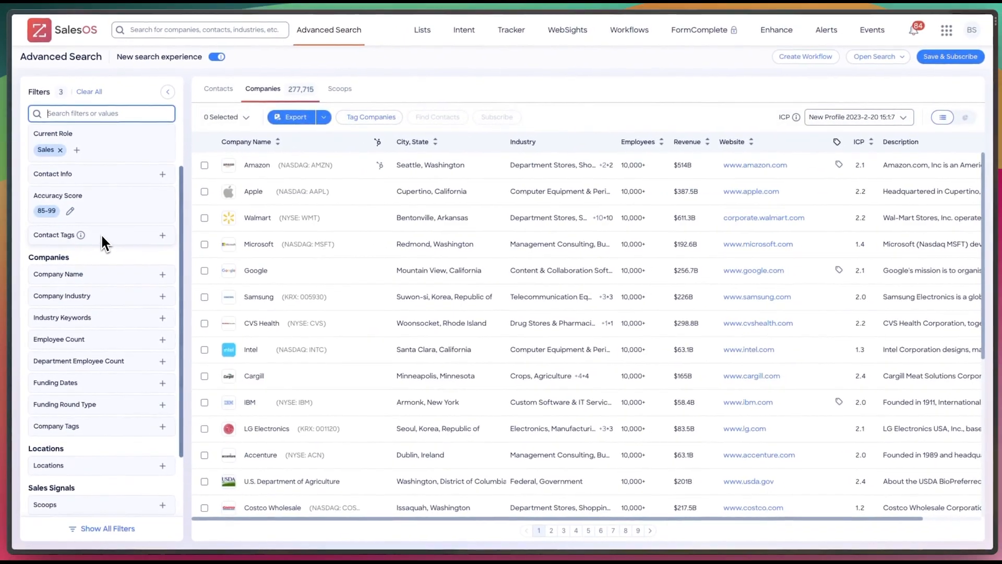
# - Set Employee Count to a 500–5000 range, leaving 16,655 companies
pyautogui.scroll(-3)
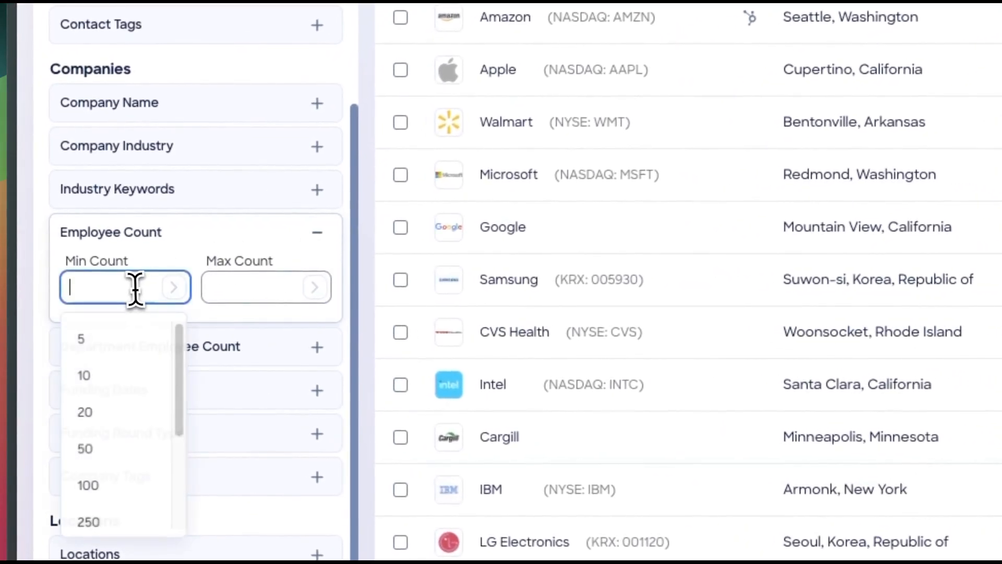
pyautogui.scroll(-3)
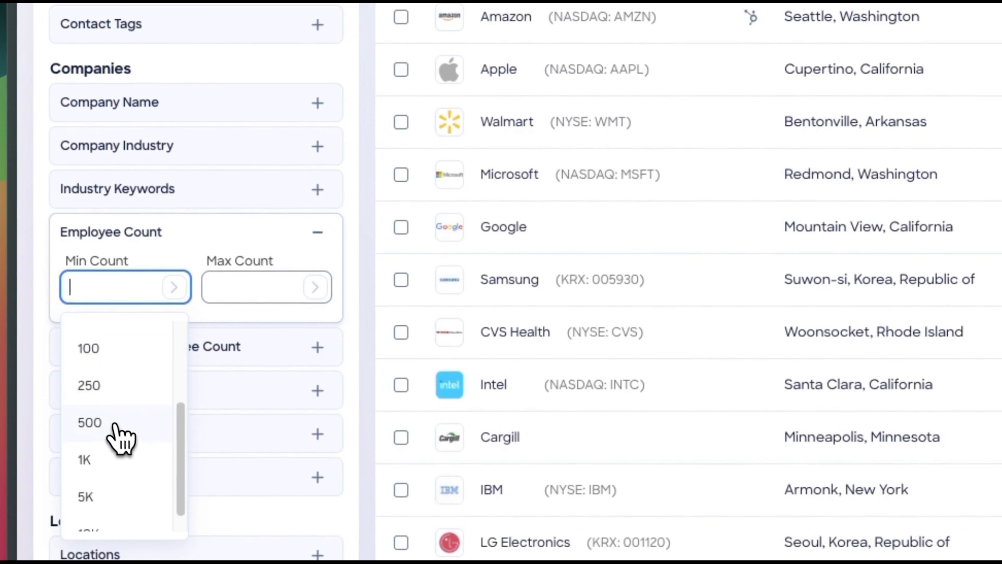
pyautogui.click(89, 421)
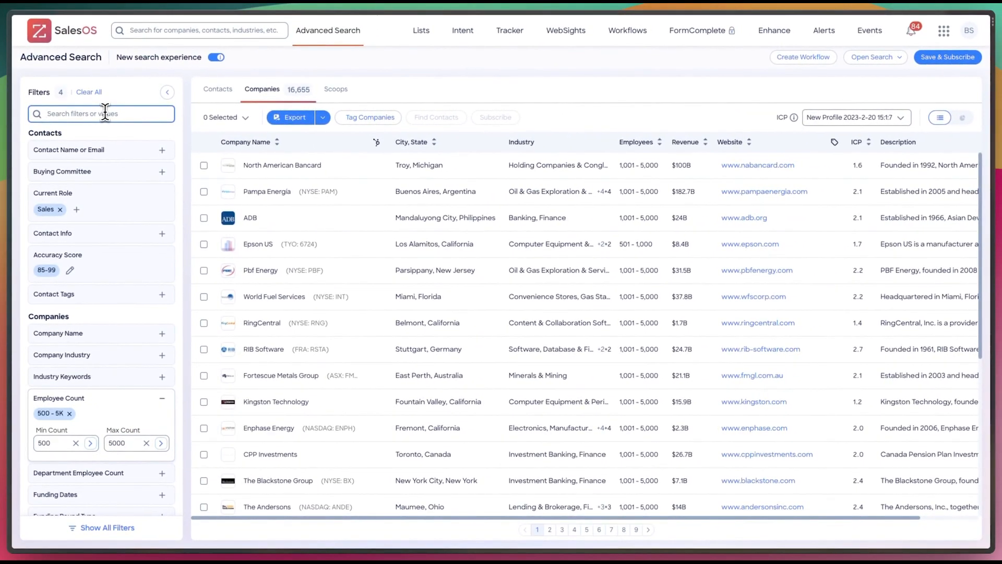
pyautogui.moveTo(112, 173)
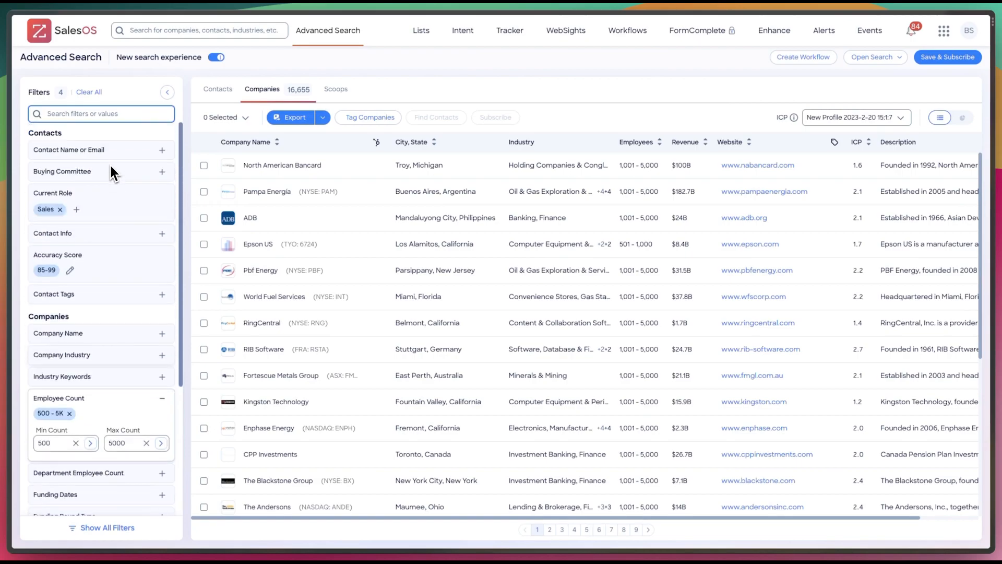
pyautogui.write('ad')
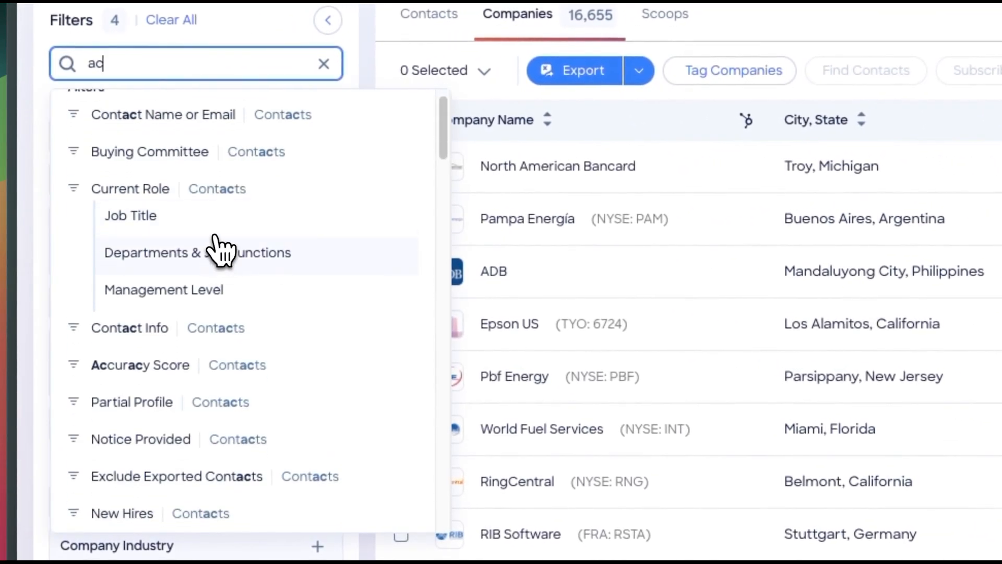
# - Set the Accuracy Score filter range to 95–99, leaving 10,942 companies
pyautogui.click(324, 64)
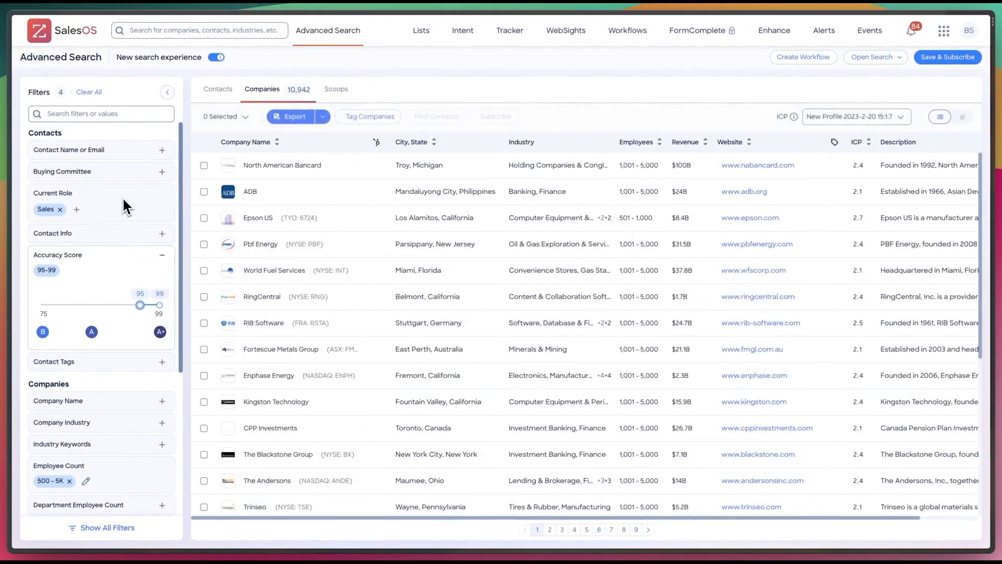
pyautogui.click(100, 113)
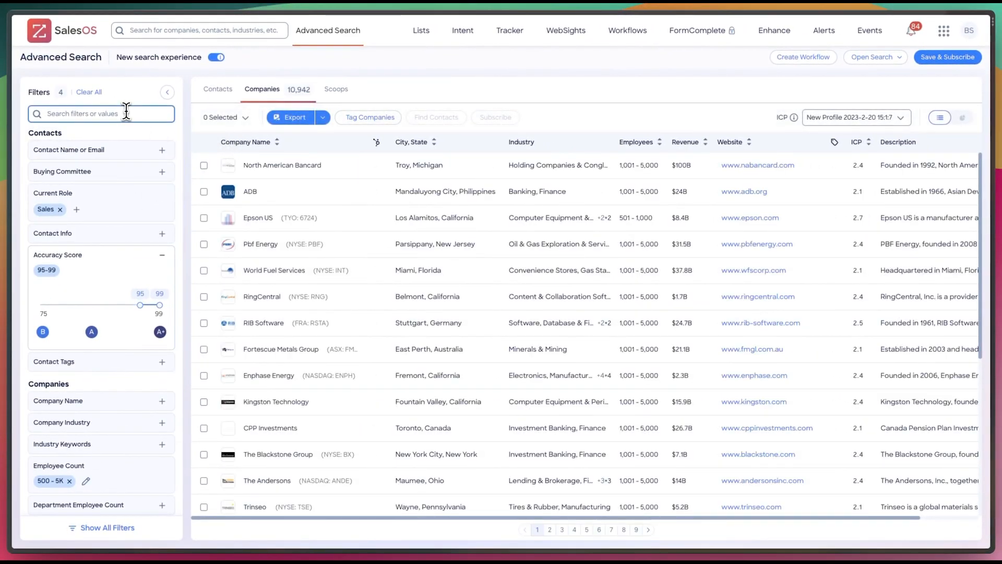
# - Add a Funding Dates filter of Past 6 months (116 companies), then disable the new search experience
pyautogui.write('fund')
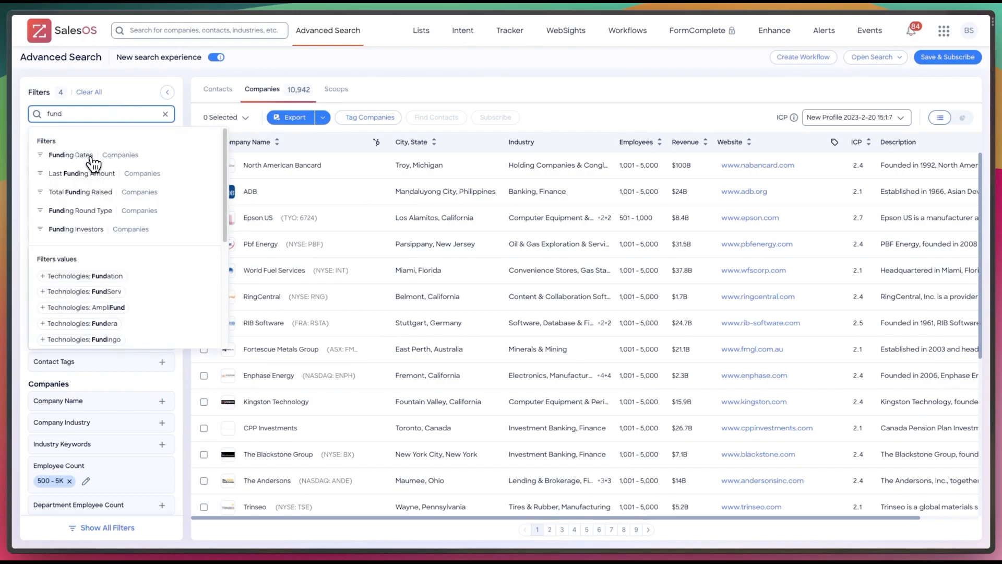
pyautogui.click(71, 155)
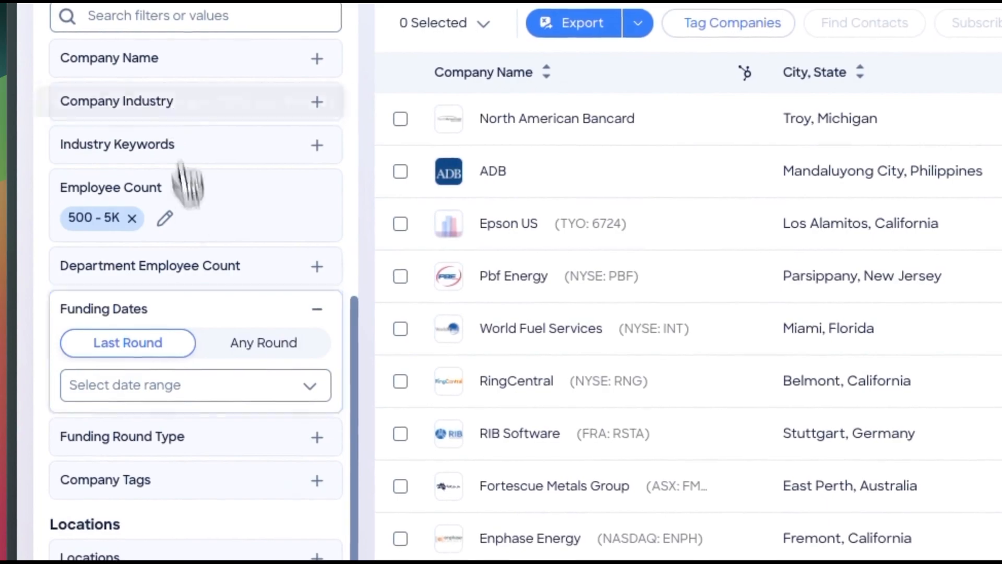
pyautogui.click(185, 385)
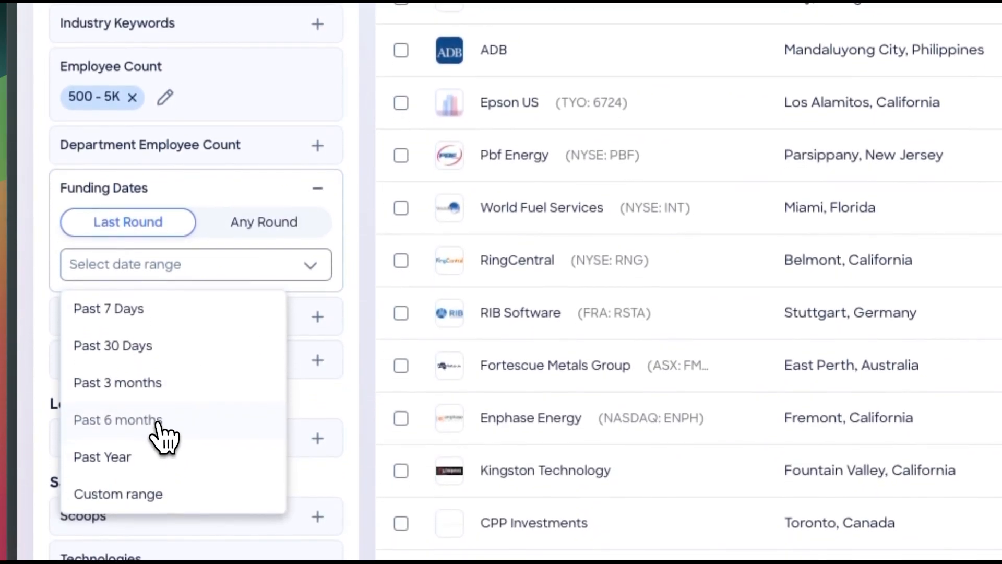
pyautogui.click(118, 419)
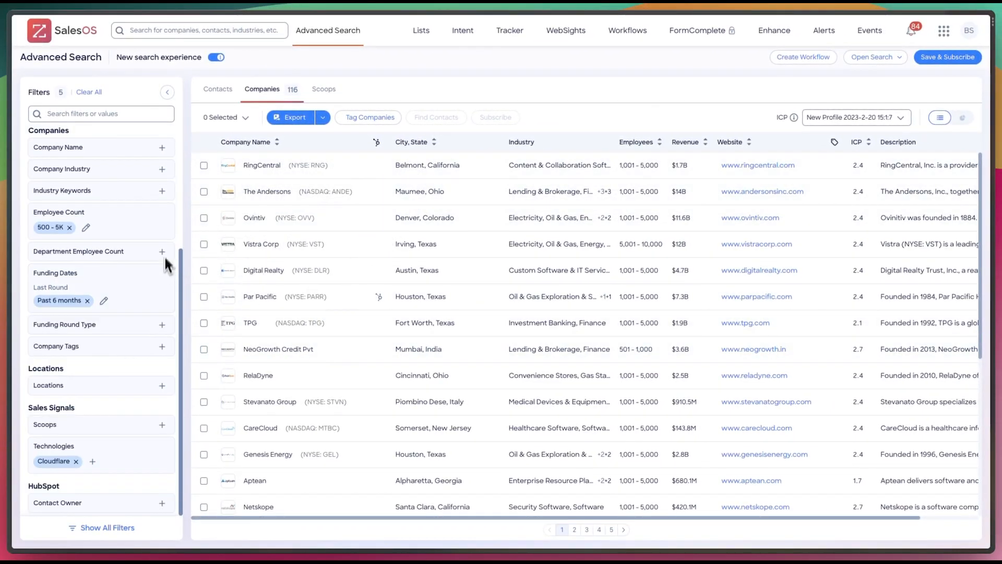
pyautogui.scroll(3)
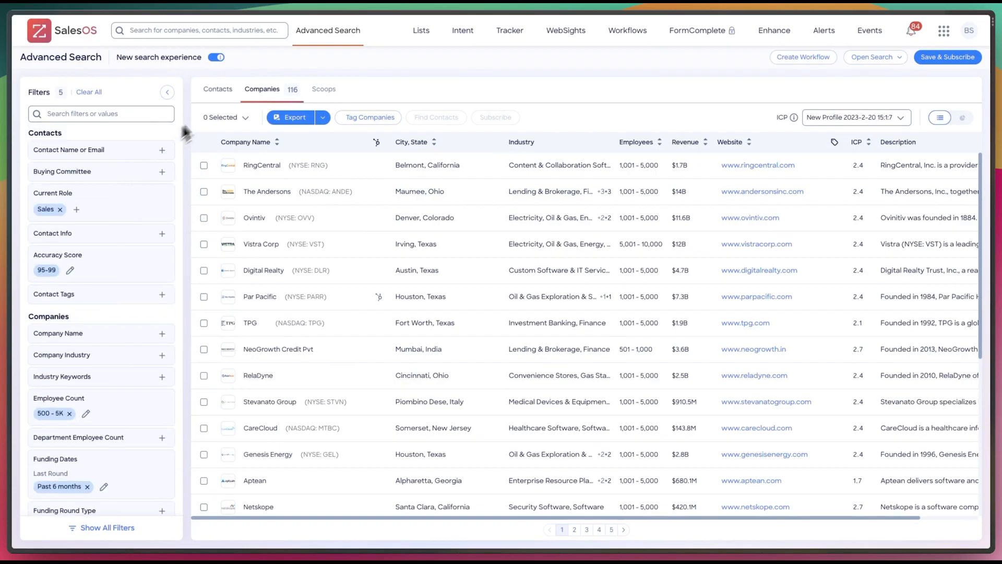
pyautogui.click(217, 57)
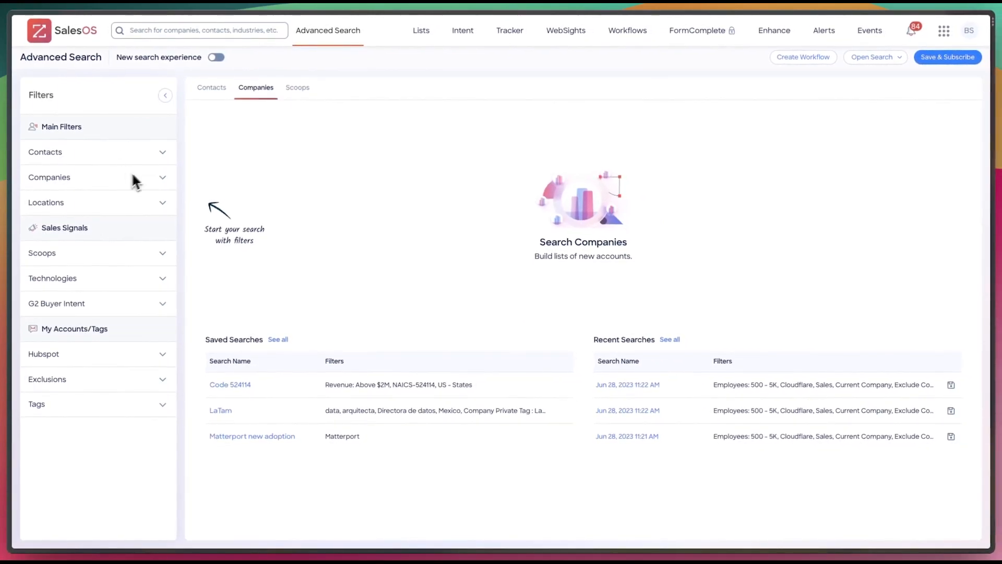
pyautogui.moveTo(126, 294)
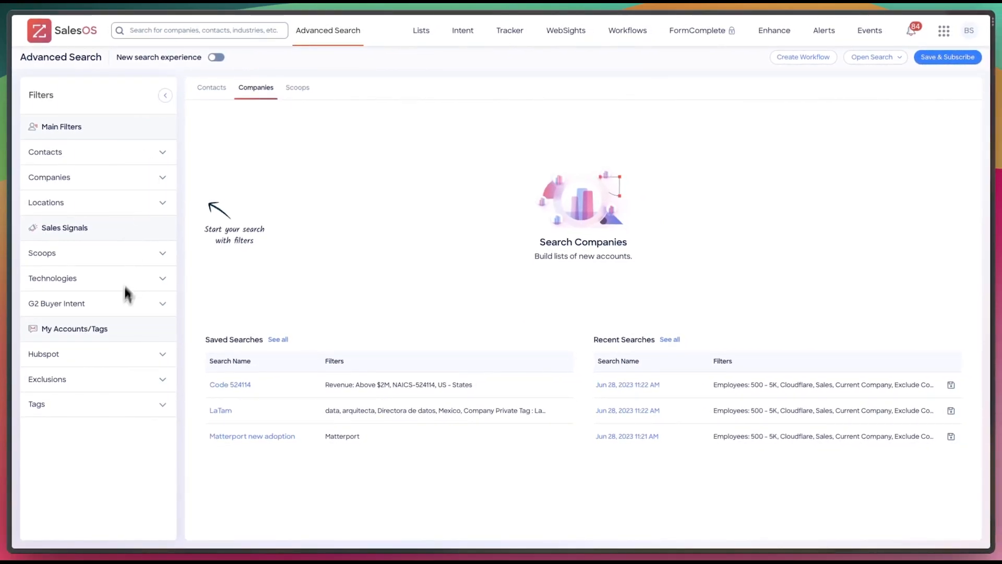
# - Limit the location filter to US - States
pyautogui.click(50, 202)
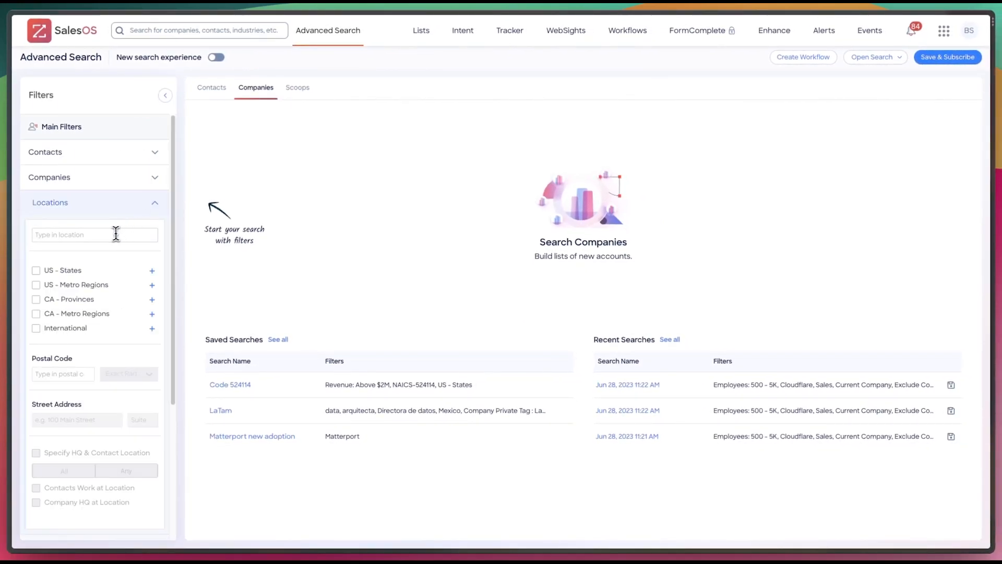
pyautogui.click(94, 234)
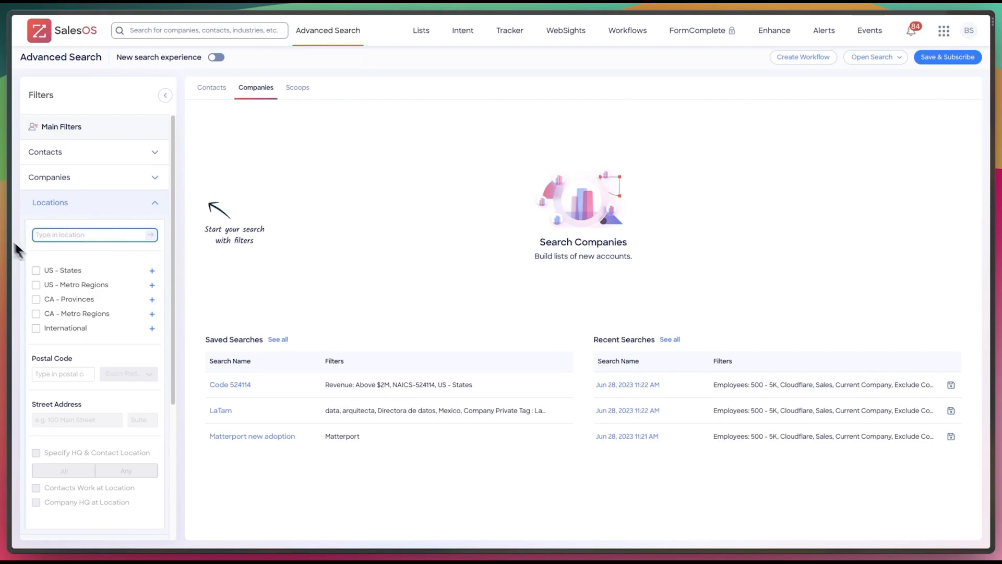
pyautogui.click(36, 270)
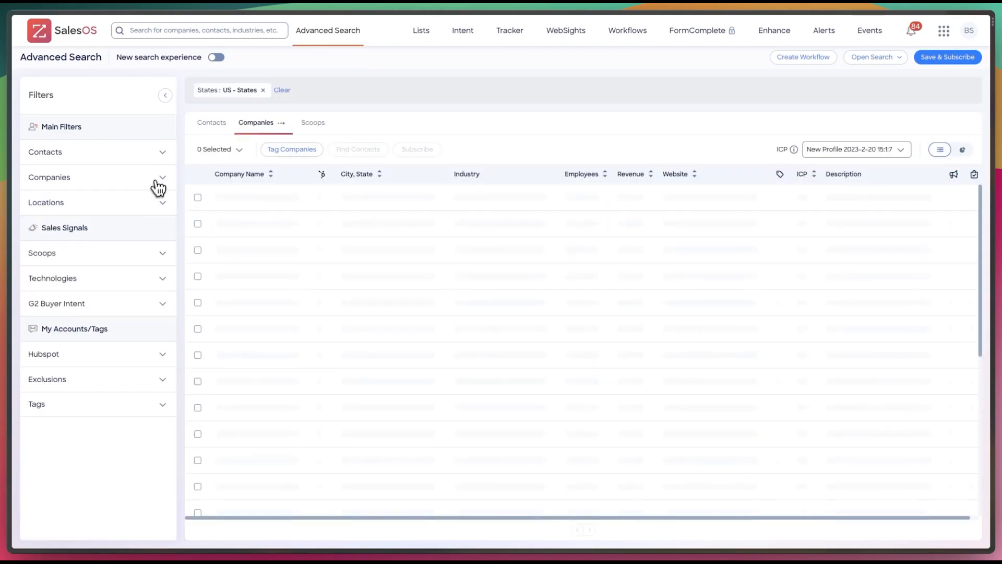
# - Set the company headcount filter to 500–5K employees
pyautogui.click(49, 177)
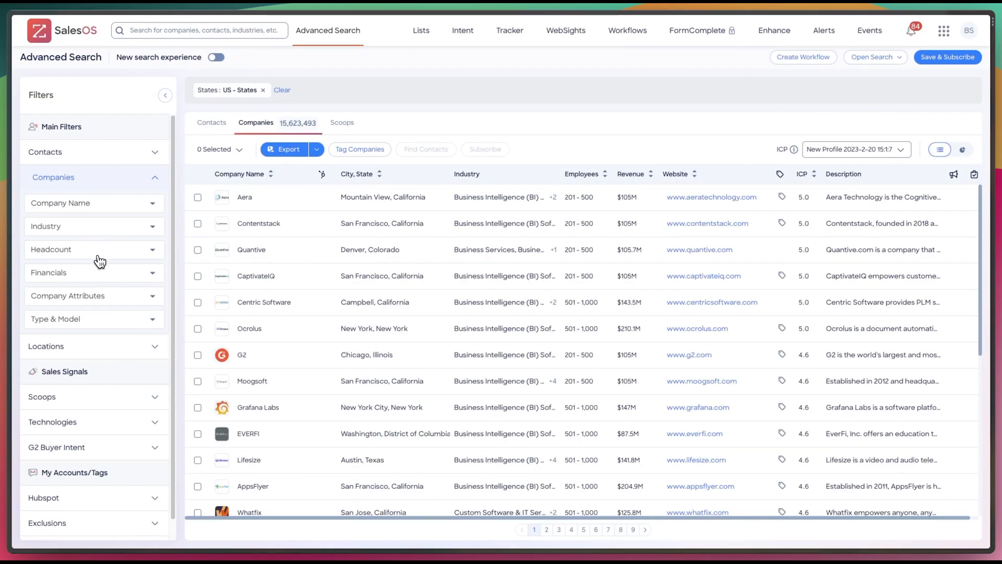
pyautogui.click(93, 250)
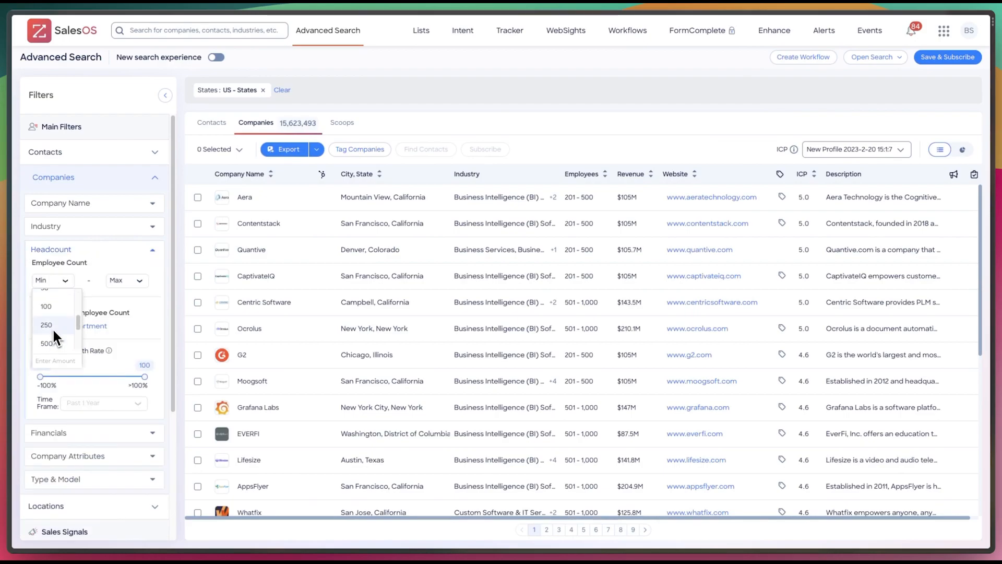
pyautogui.click(46, 343)
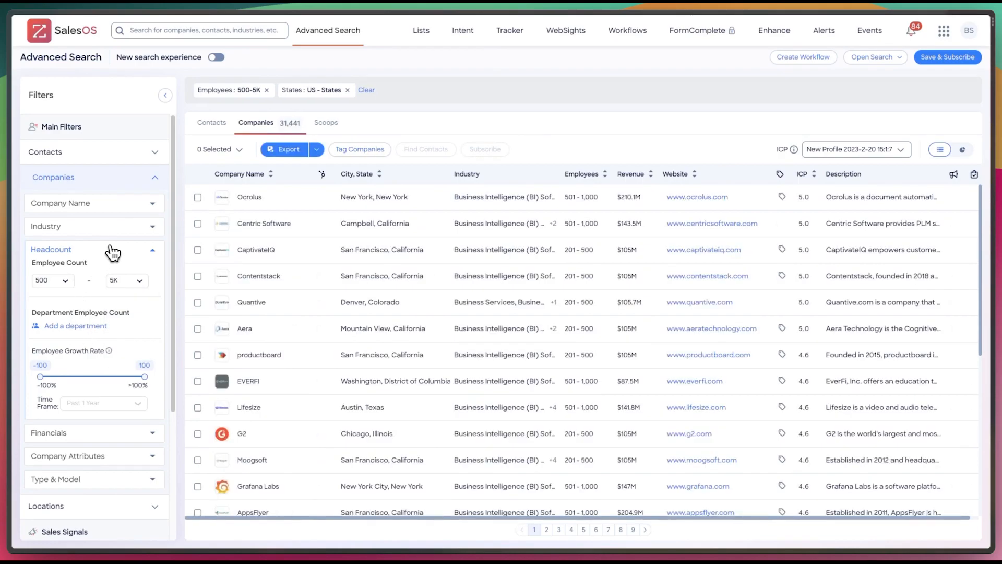
pyautogui.click(51, 249)
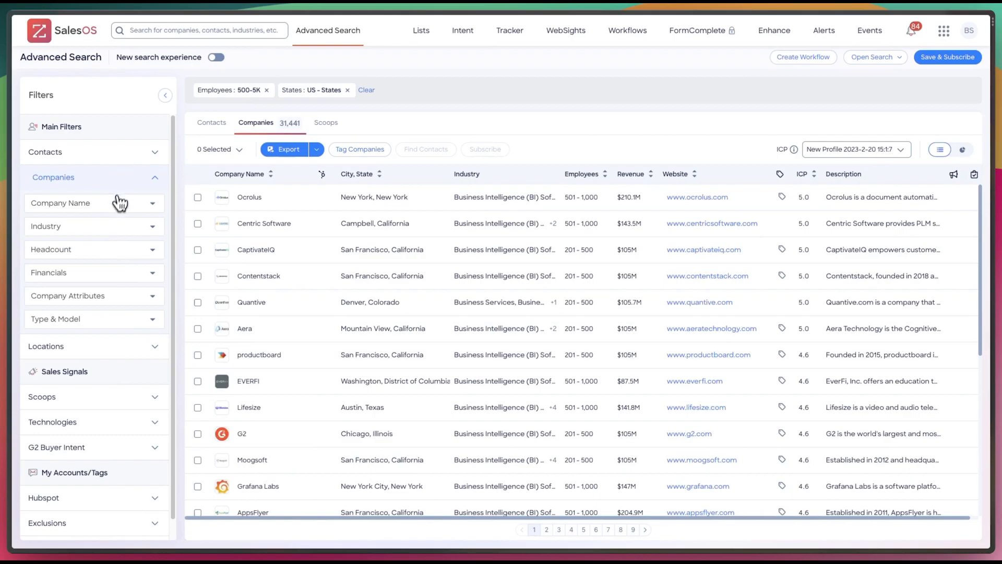
# - Check Sales under Contacts > Departments & Job Functions, leaving 30,010 companies
pyautogui.click(49, 151)
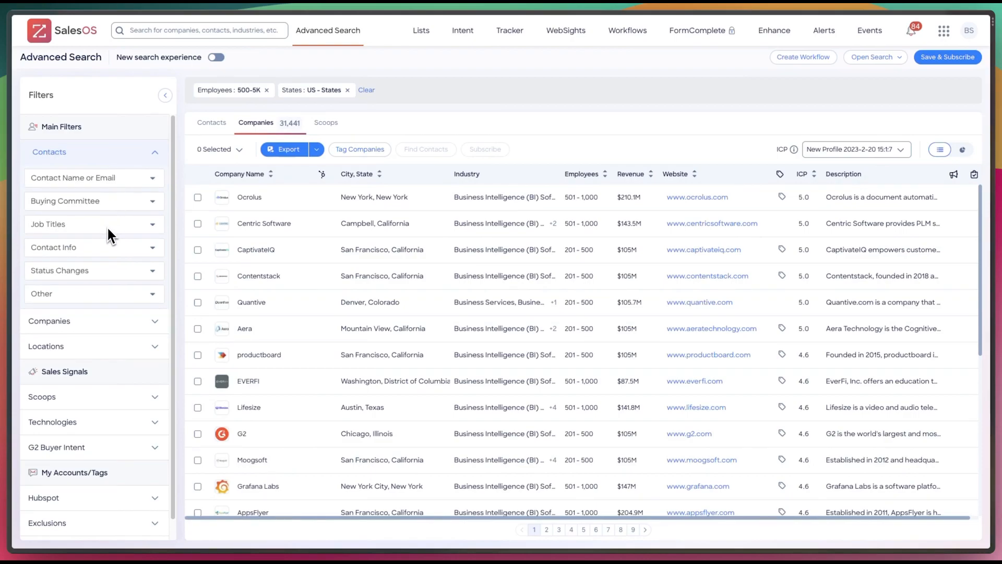
pyautogui.click(48, 224)
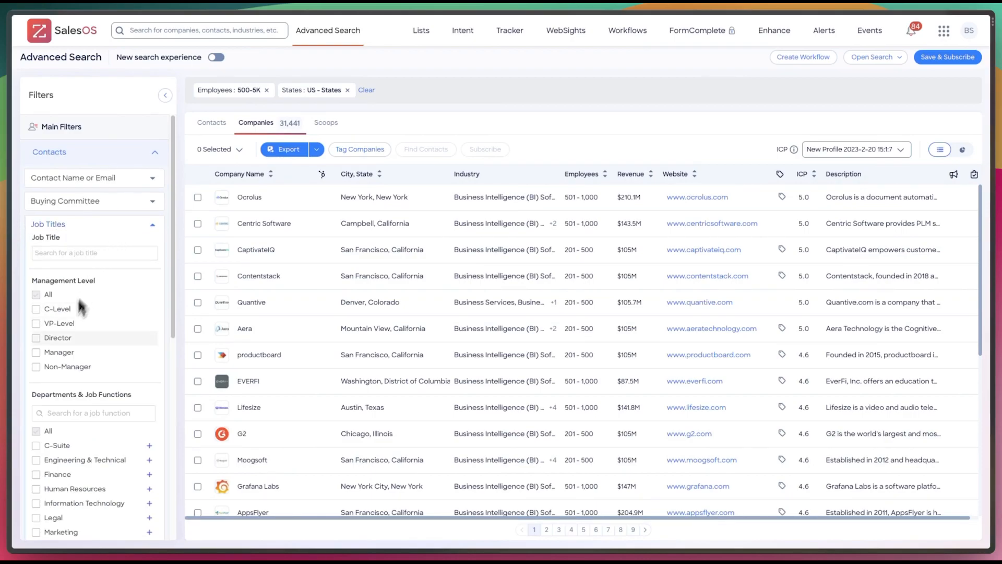
pyautogui.scroll(-3)
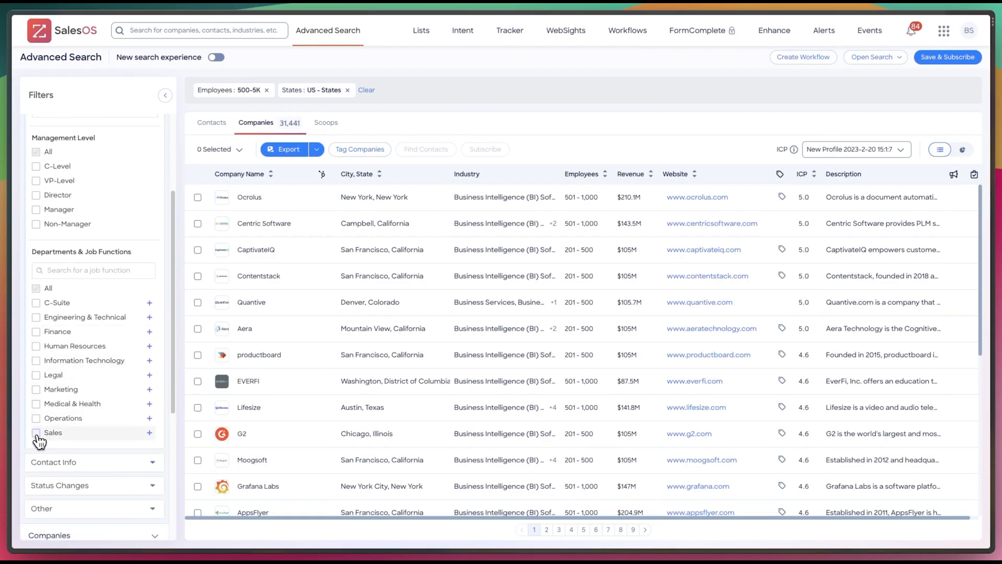
pyautogui.click(37, 439)
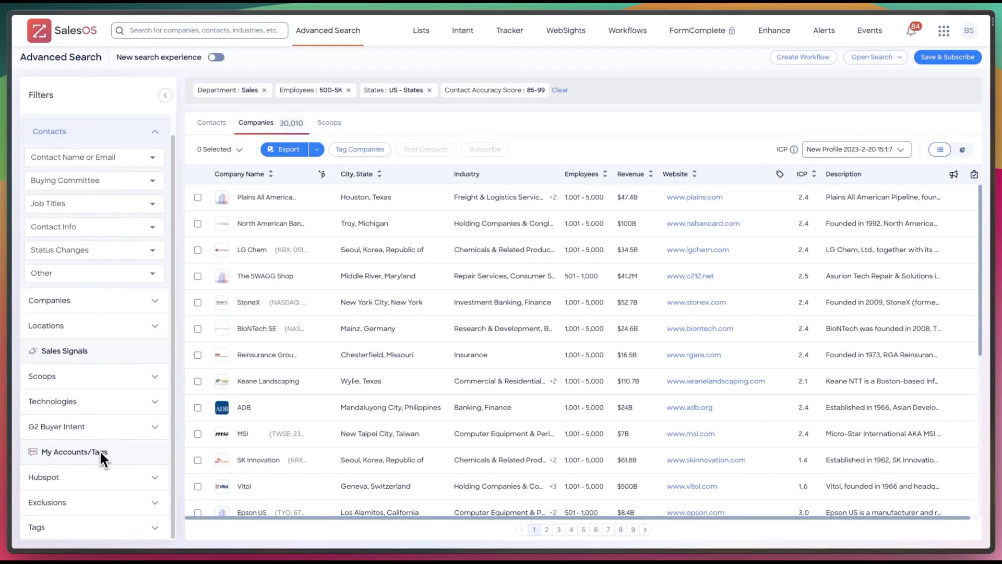
# - Set Financials Funding Dates to Last 6 Months (239 companies), then re-enable the new search experience
pyautogui.click(49, 131)
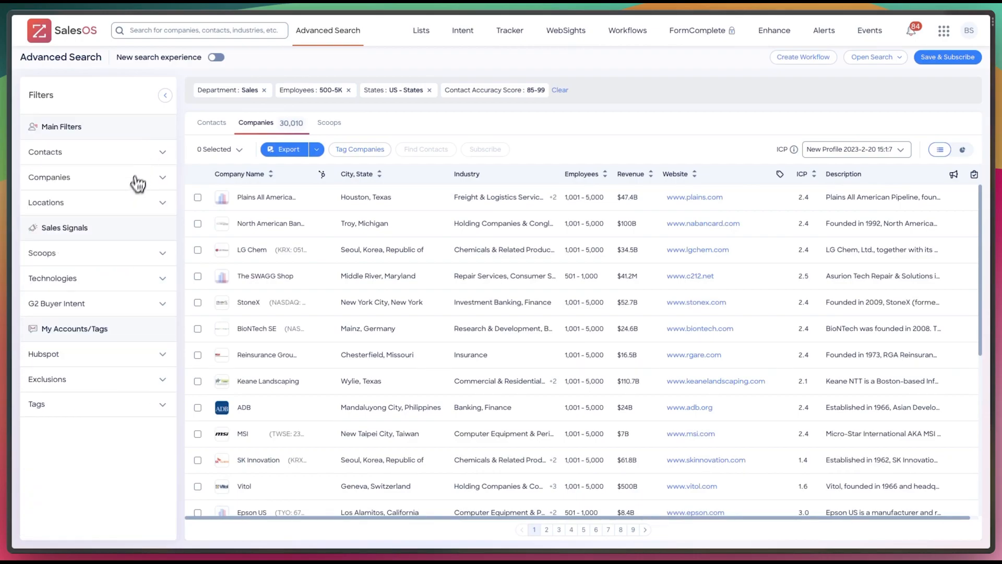
pyautogui.click(49, 177)
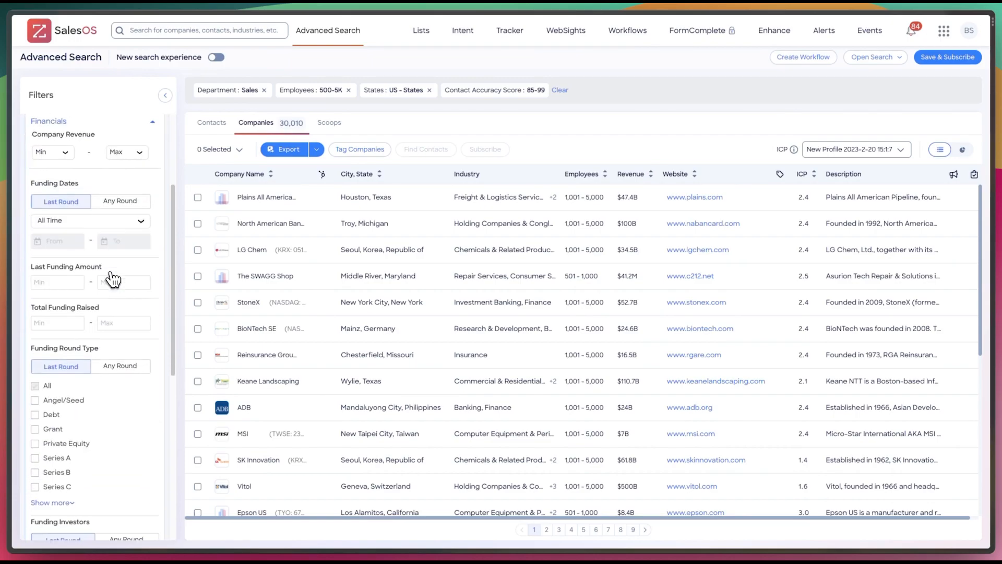
pyautogui.click(90, 220)
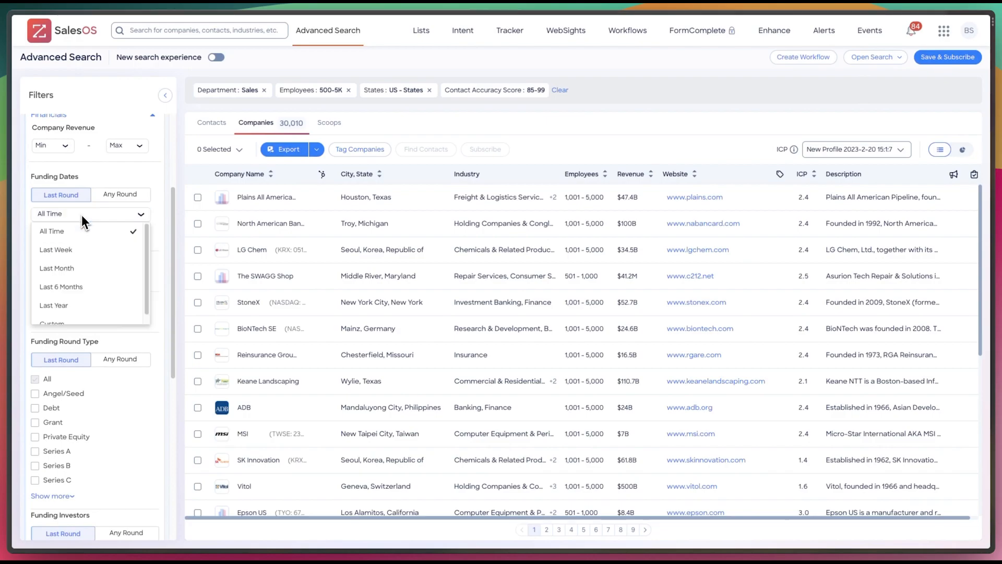
pyautogui.click(61, 286)
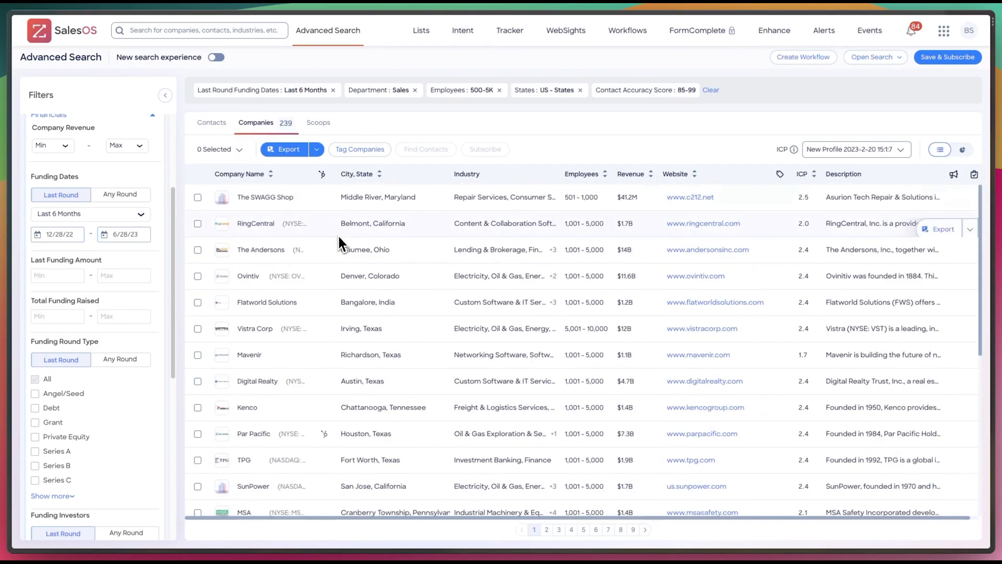
pyautogui.moveTo(313, 261)
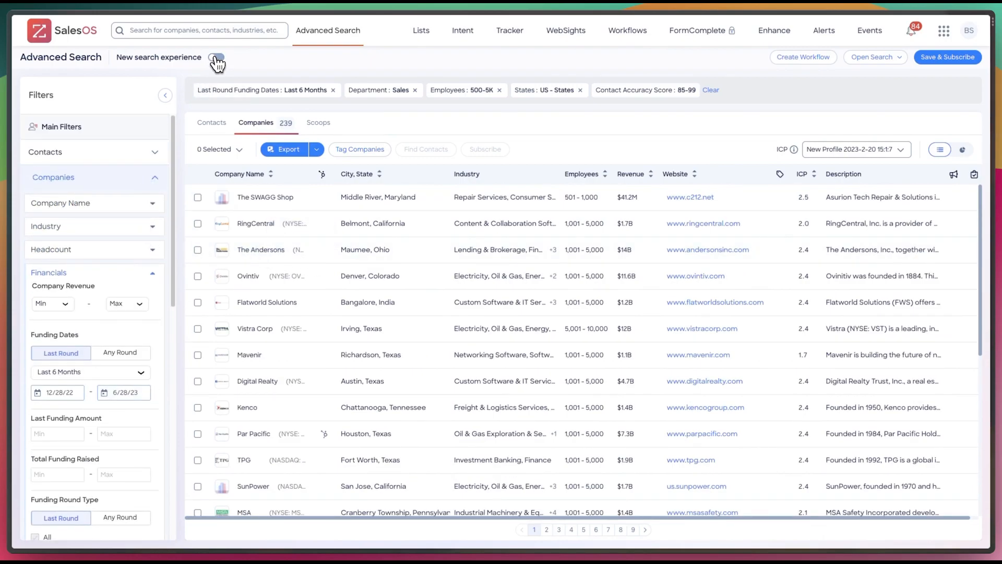
pyautogui.click(216, 57)
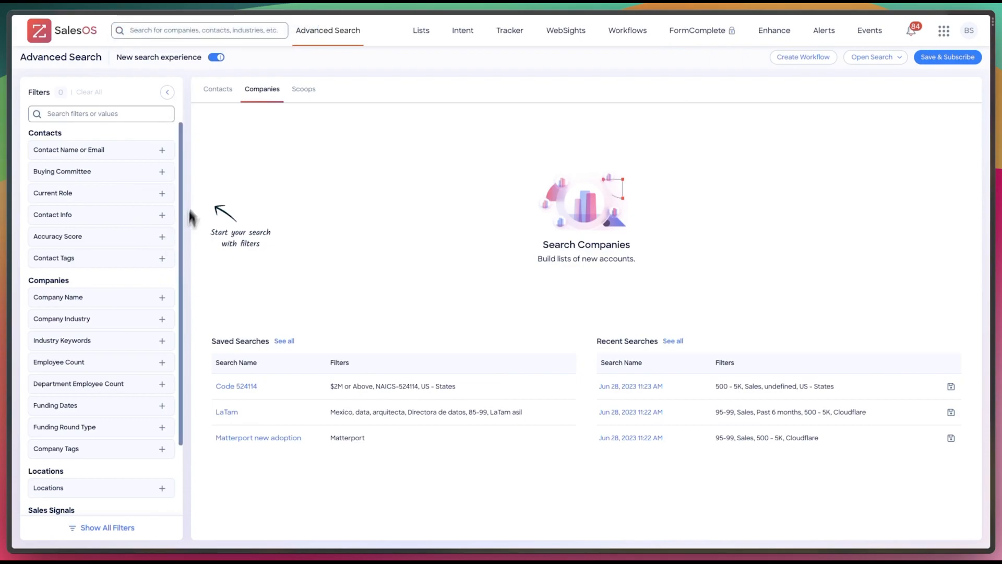
pyautogui.moveTo(470, 268)
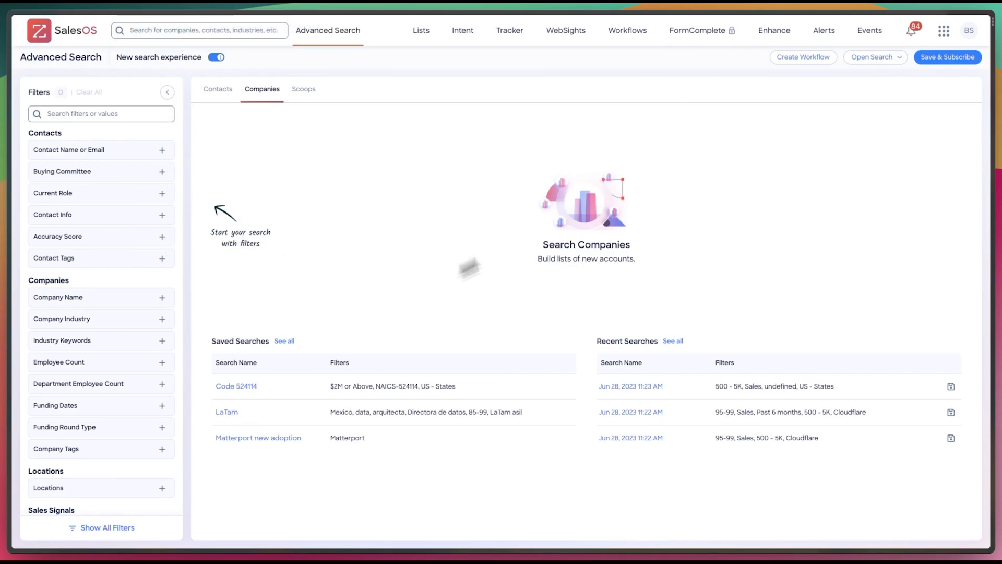
pyautogui.moveTo(393, 214)
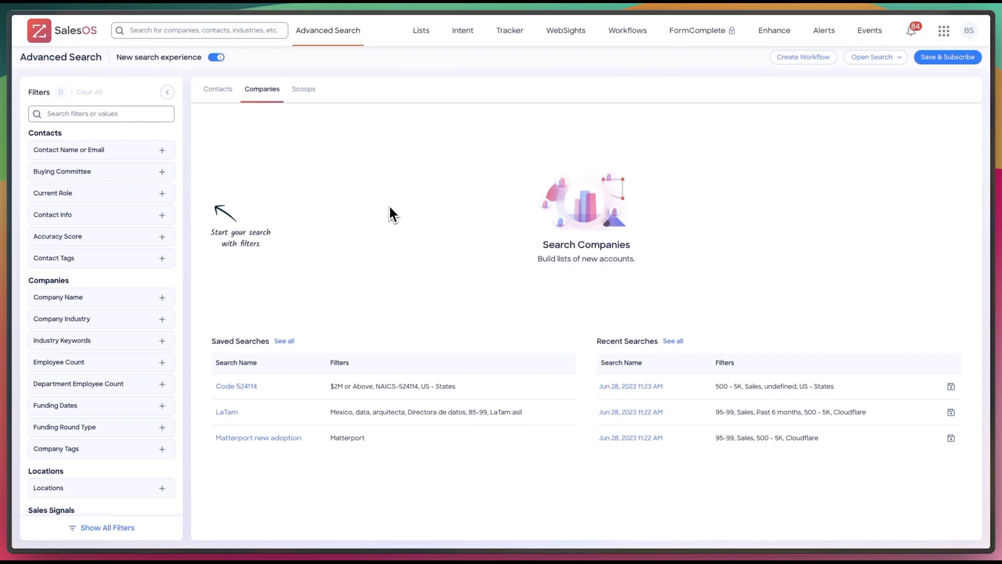